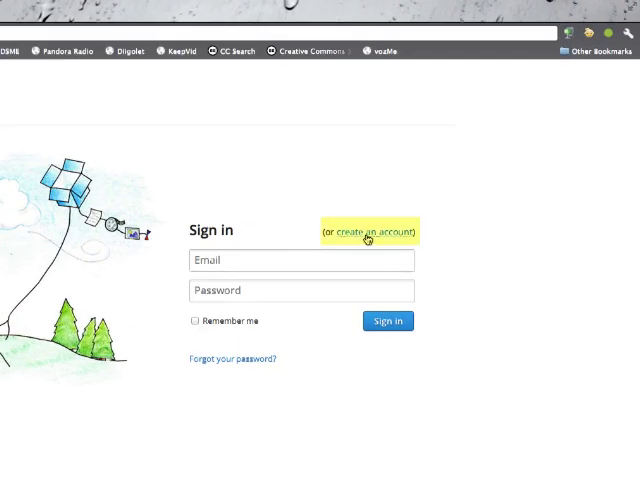
Switch from the Dropbox sign-in page to the new account creation form
click(371, 230)
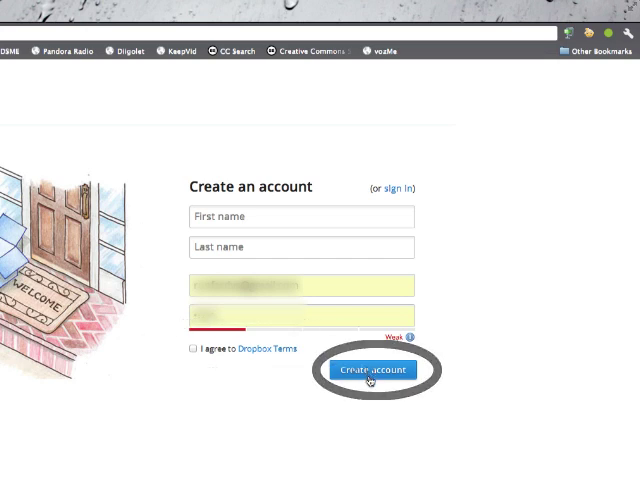
Submit the Create an account form with the entered email and password
click(371, 369)
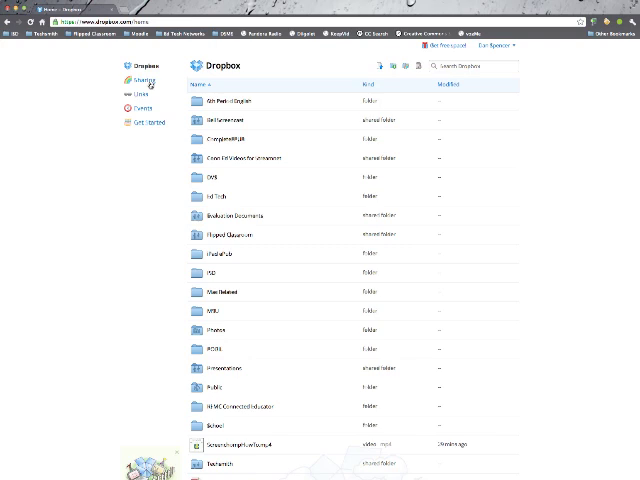
mouse_move(390, 65)
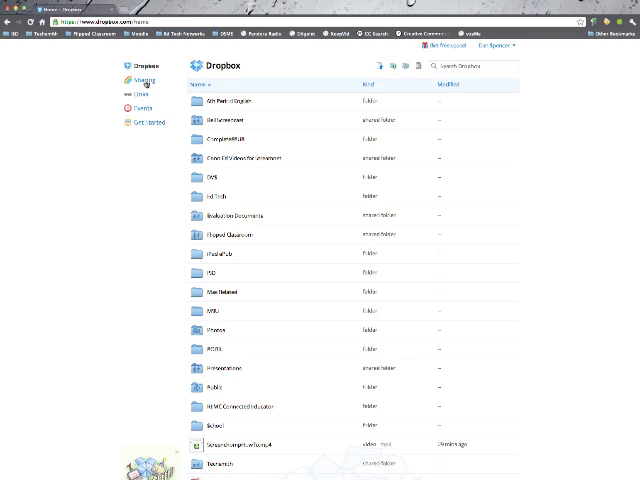
mouse_move(351, 157)
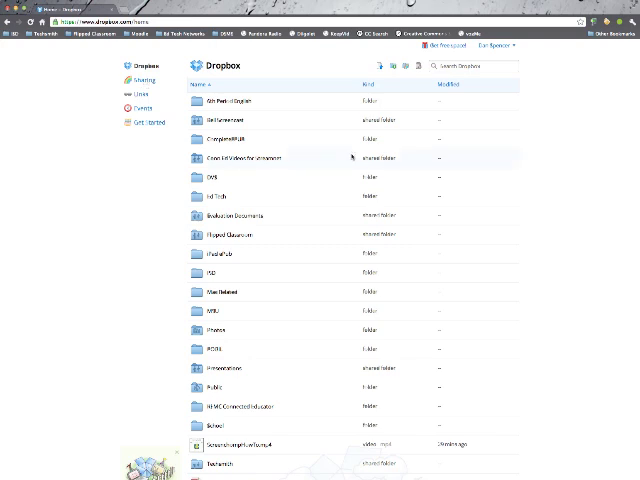